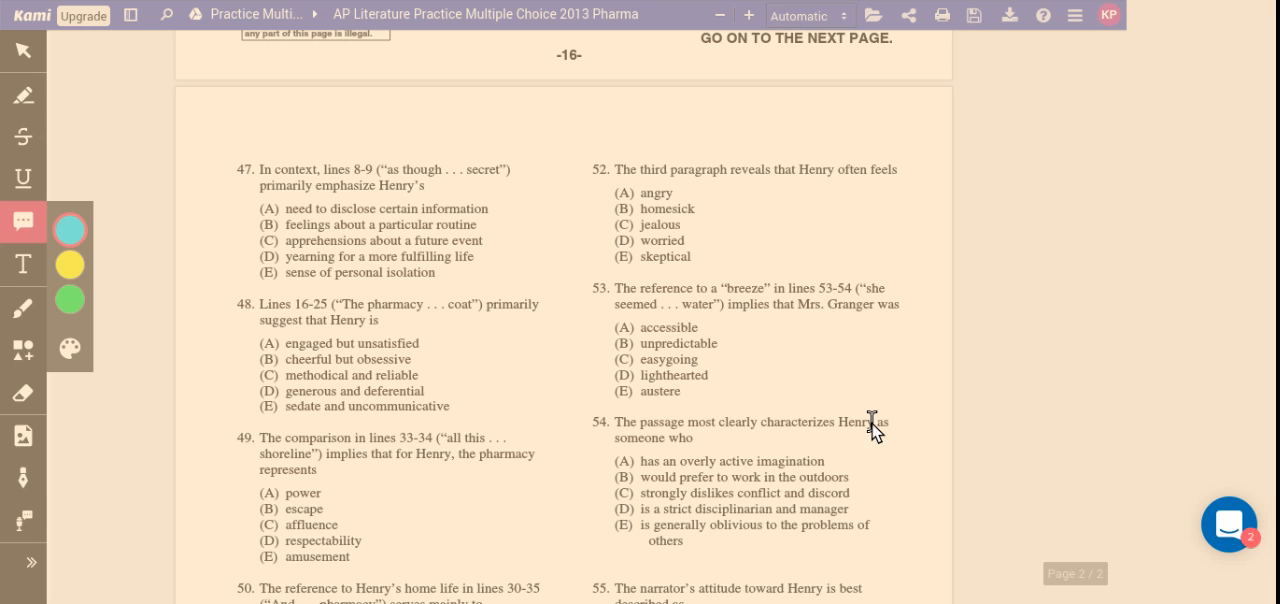
pyautogui.moveTo(756, 446)
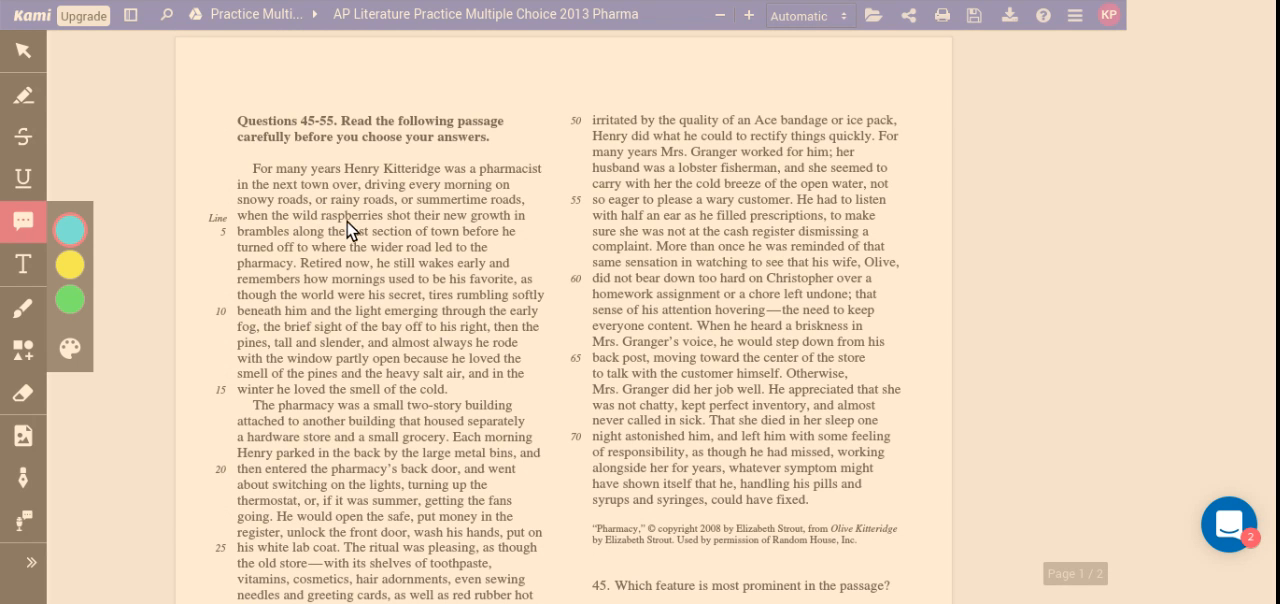
pyautogui.moveTo(572, 294)
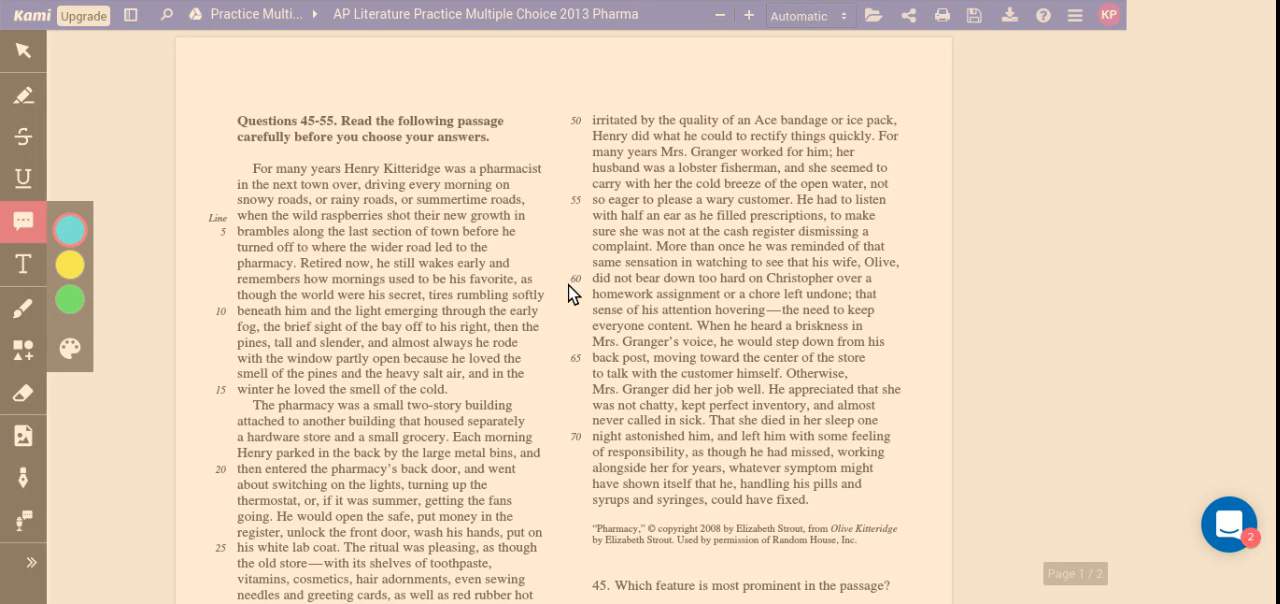
pyautogui.moveTo(544, 276)
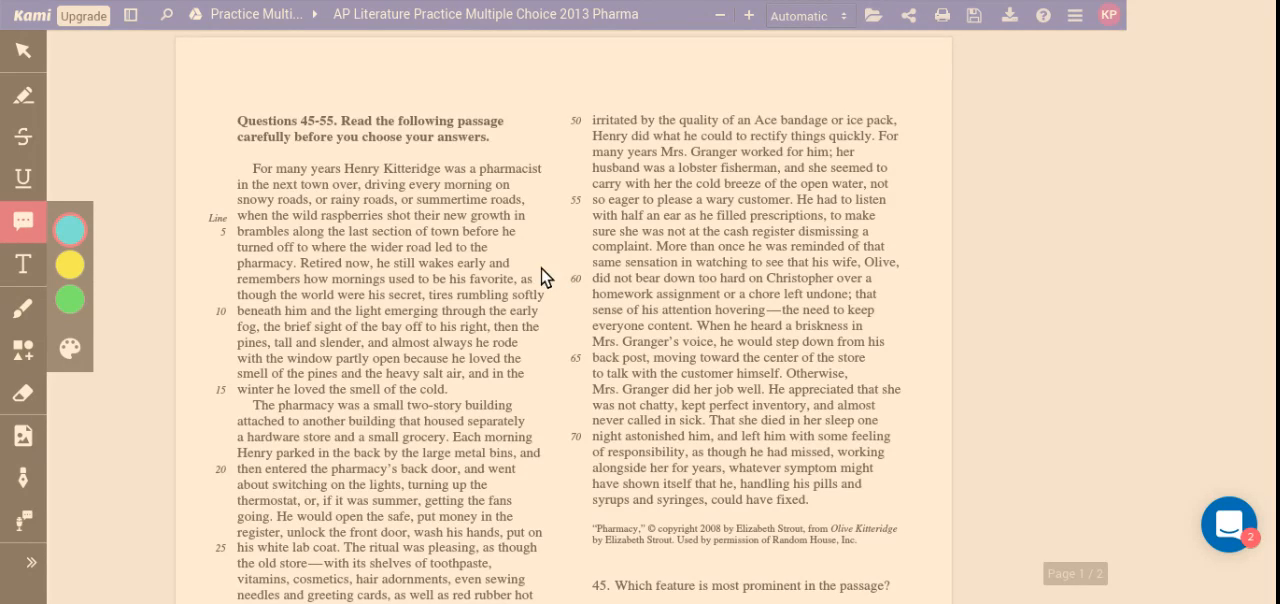
pyautogui.scroll(-3)
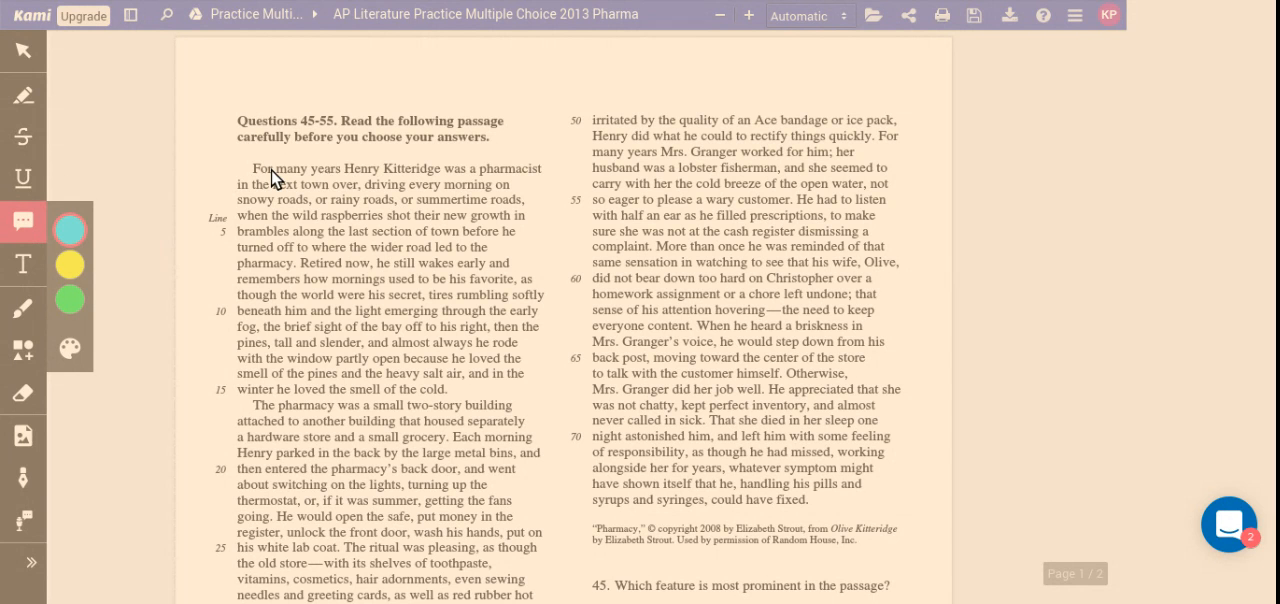
pyautogui.moveTo(488, 164)
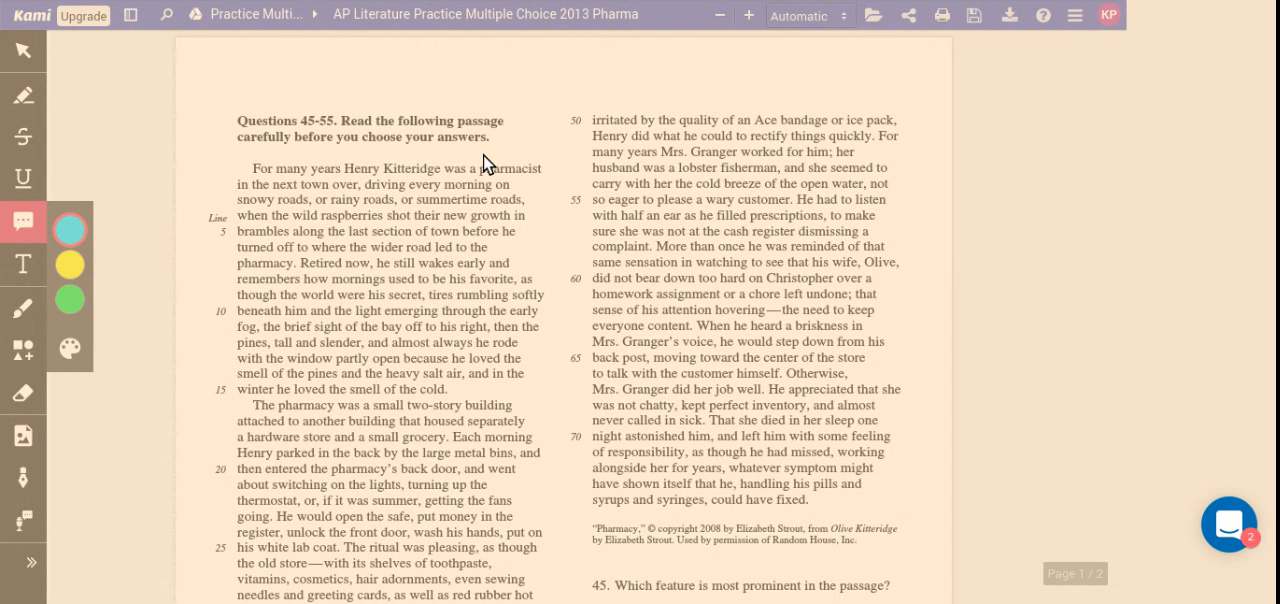
pyautogui.moveTo(562, 340)
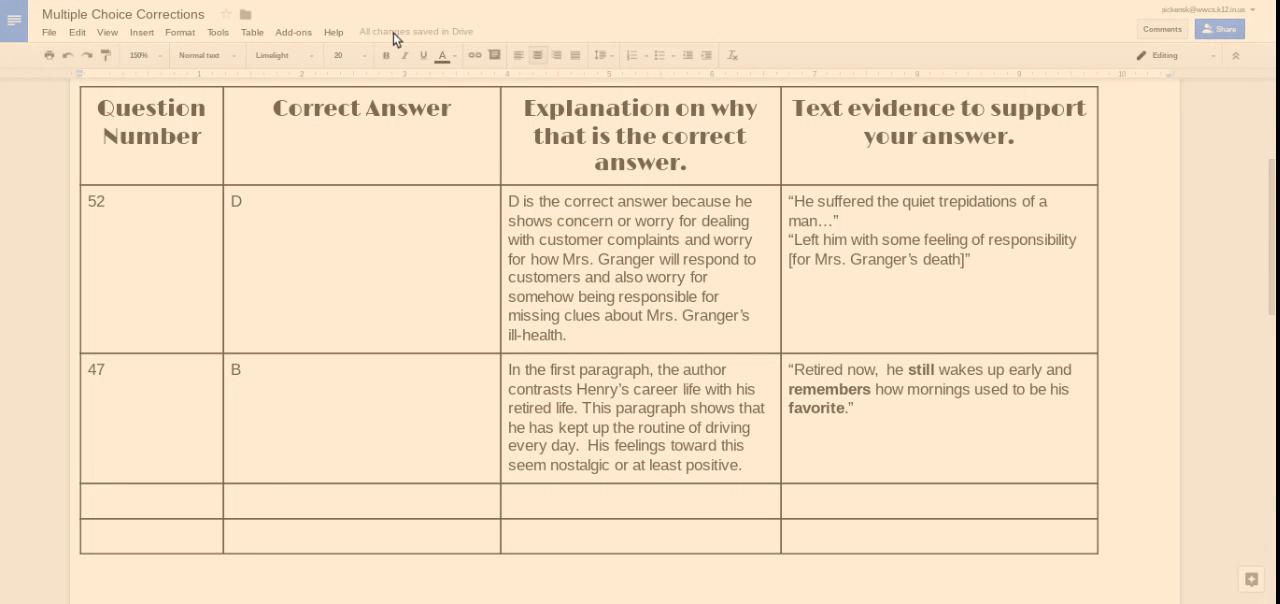
pyautogui.moveTo(666, 456)
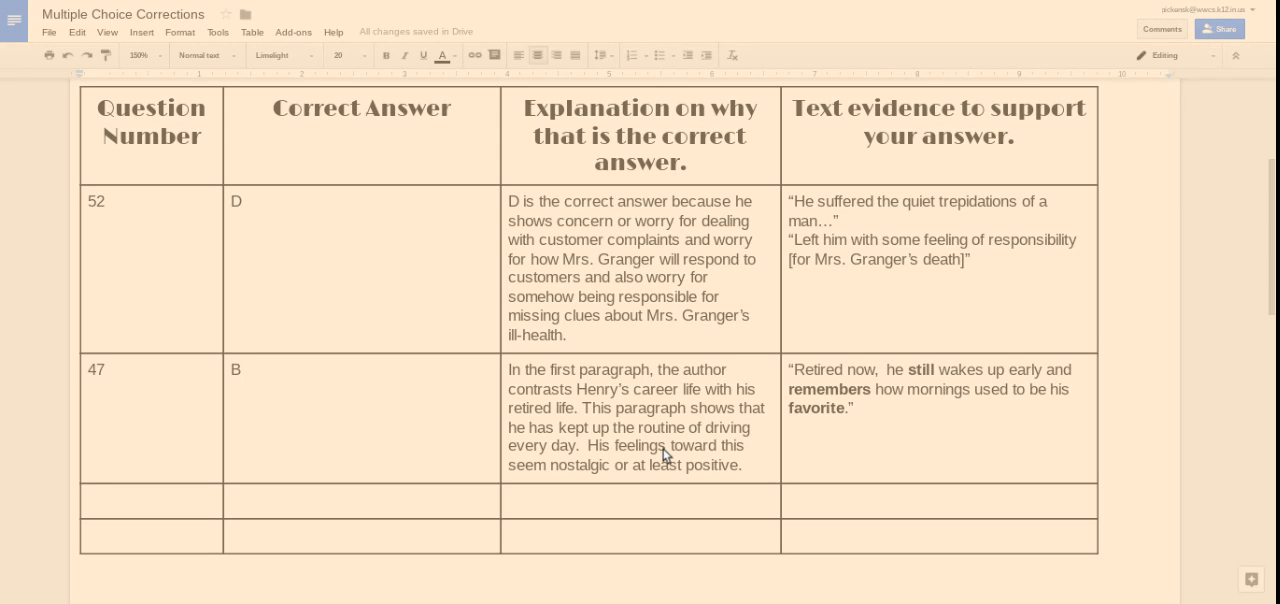
pyautogui.moveTo(682, 456)
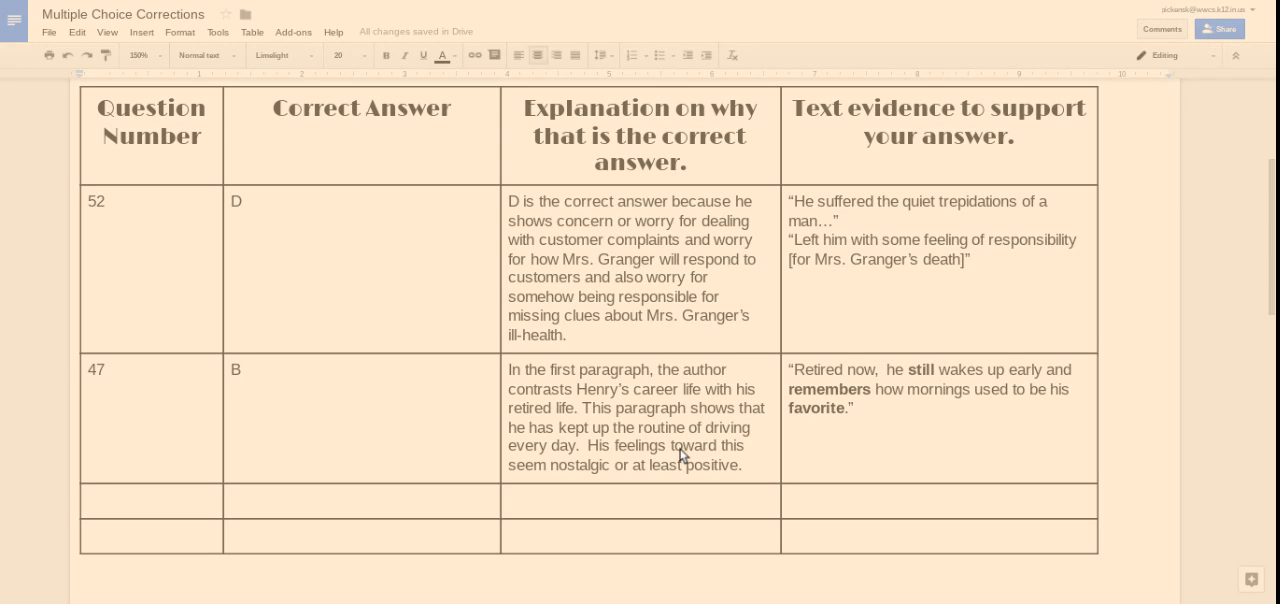
pyautogui.moveTo(1080, 494)
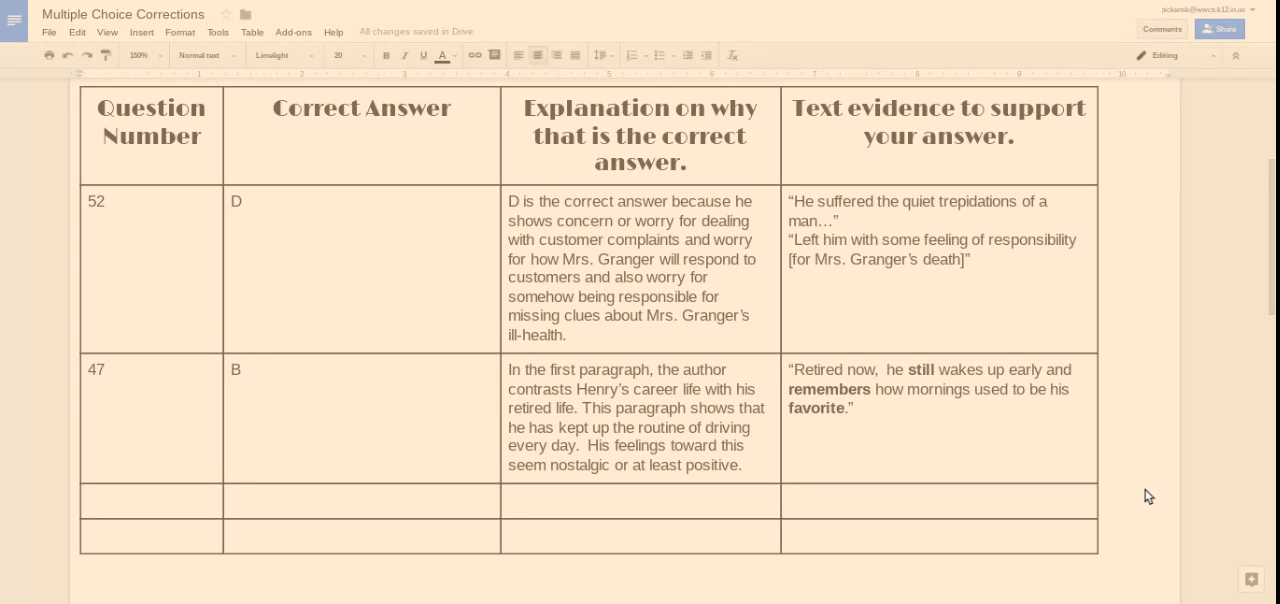
pyautogui.moveTo(1244, 536)
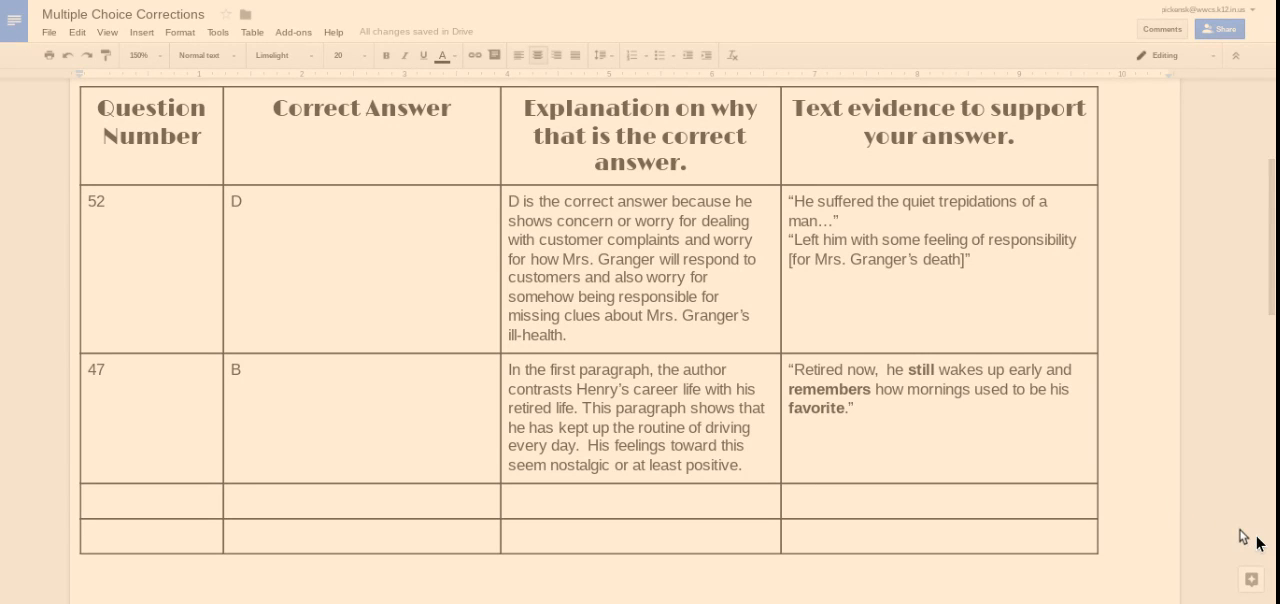